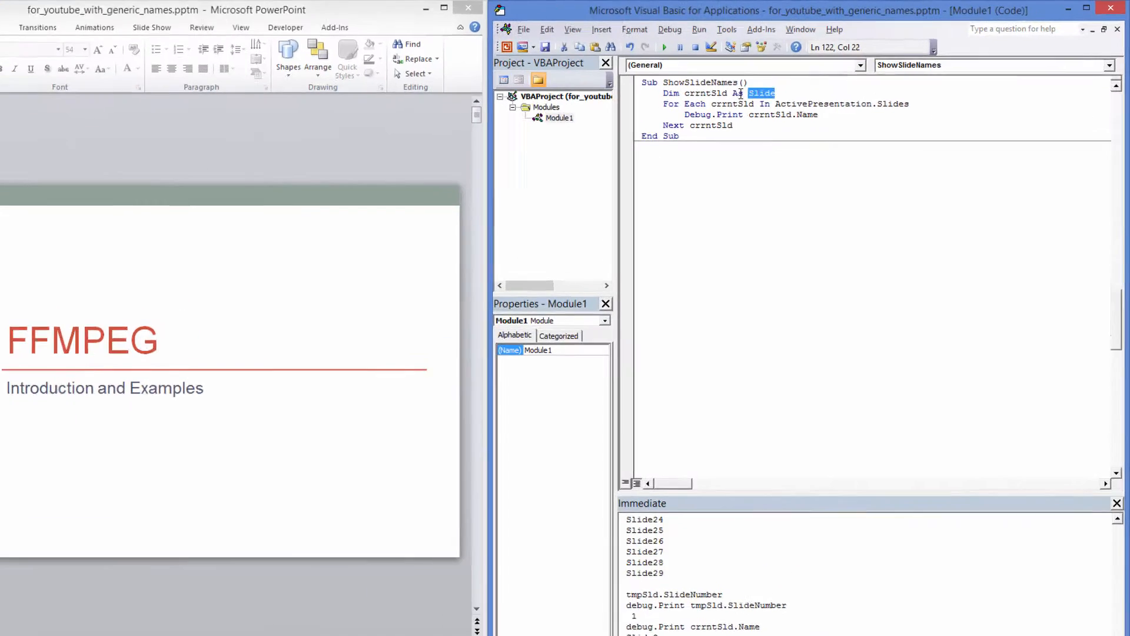
- Tidy the slide declaration code by removing the extra space before Name
{"action": "left_click", "coordinate": [1091, 10]}
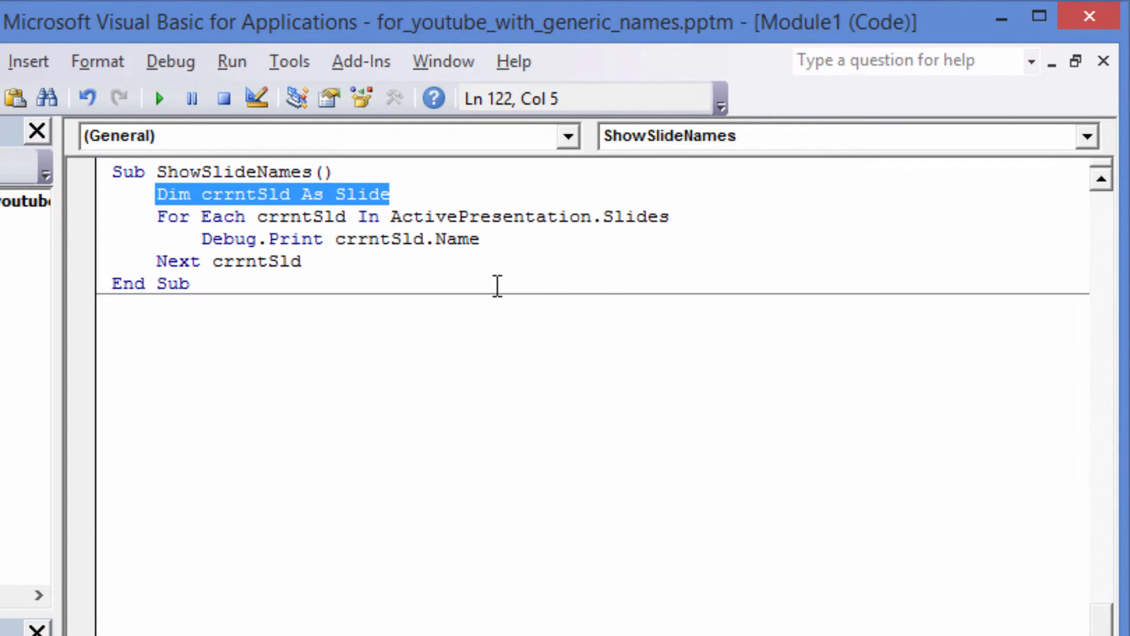
{"action": "left_click", "coordinate": [309, 327]}
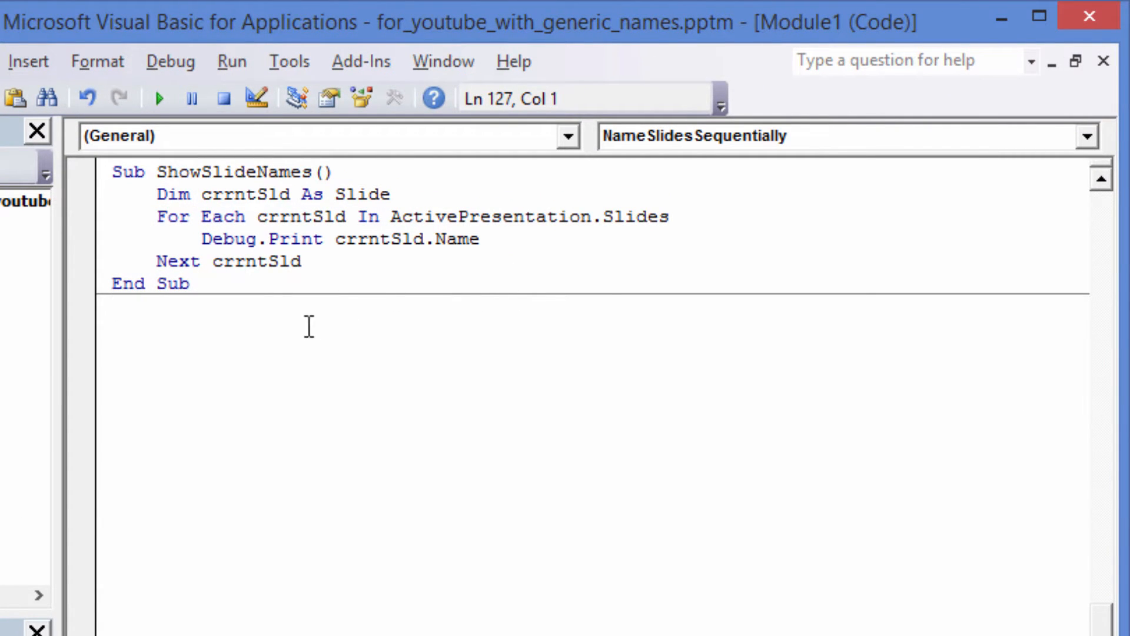
{"action": "left_click", "coordinate": [245, 216]}
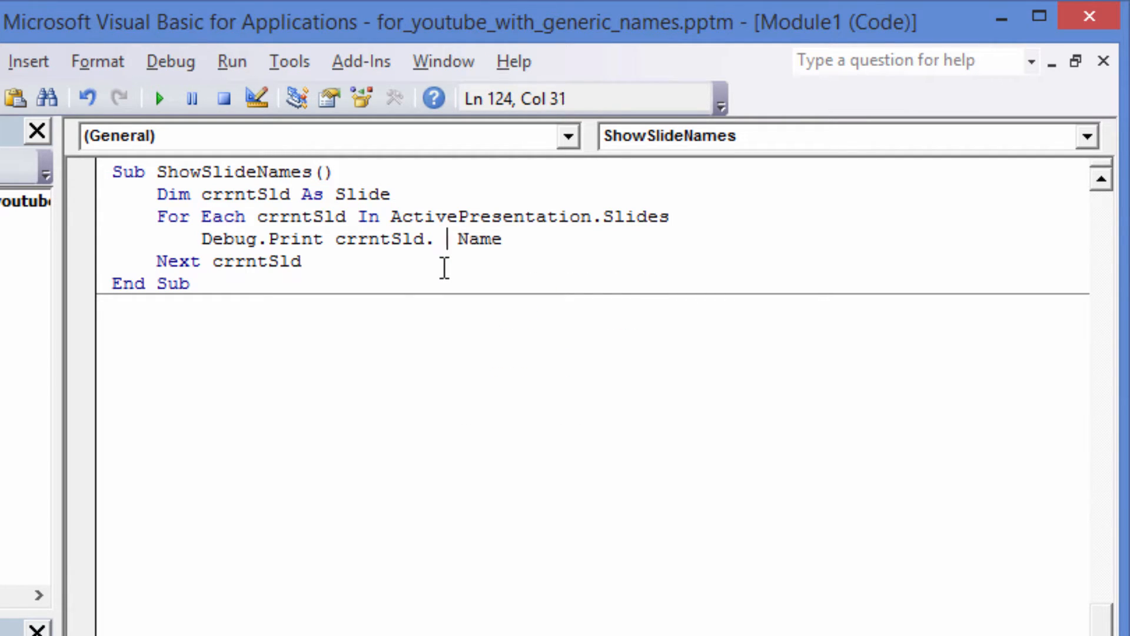
{"action": "key", "text": "backspace"}
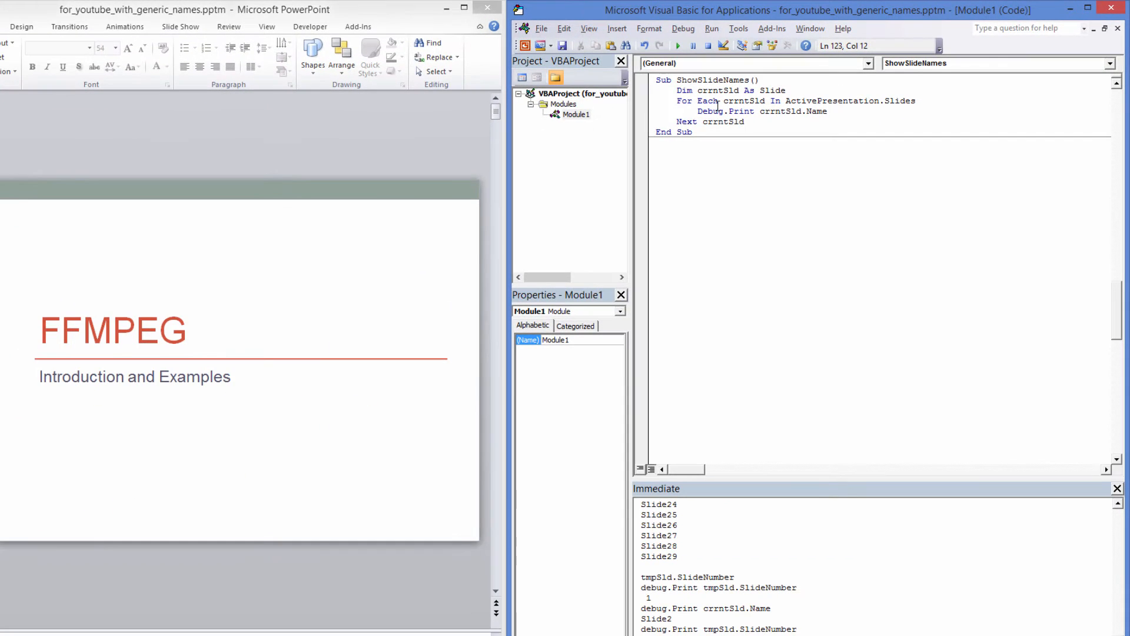
- Select Slide11 from the Immediate window with ActivePresentation.Slides("Slide11").Select
{"action": "left_click", "coordinate": [677, 45]}
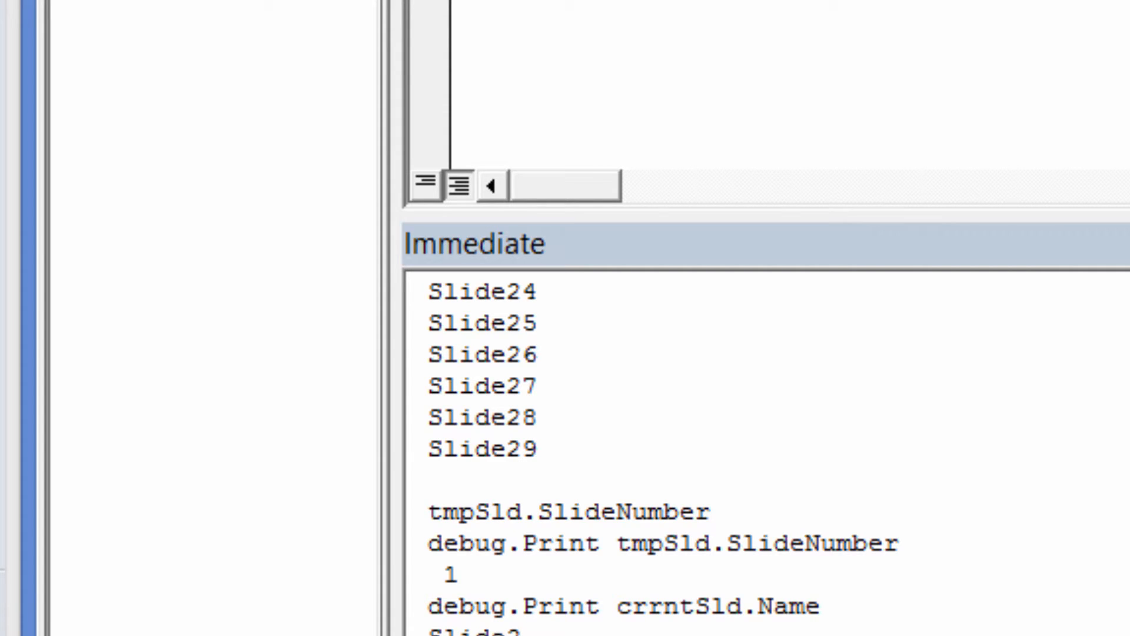
{"action": "scroll", "scroll_direction": "up", "scroll_amount": 3}
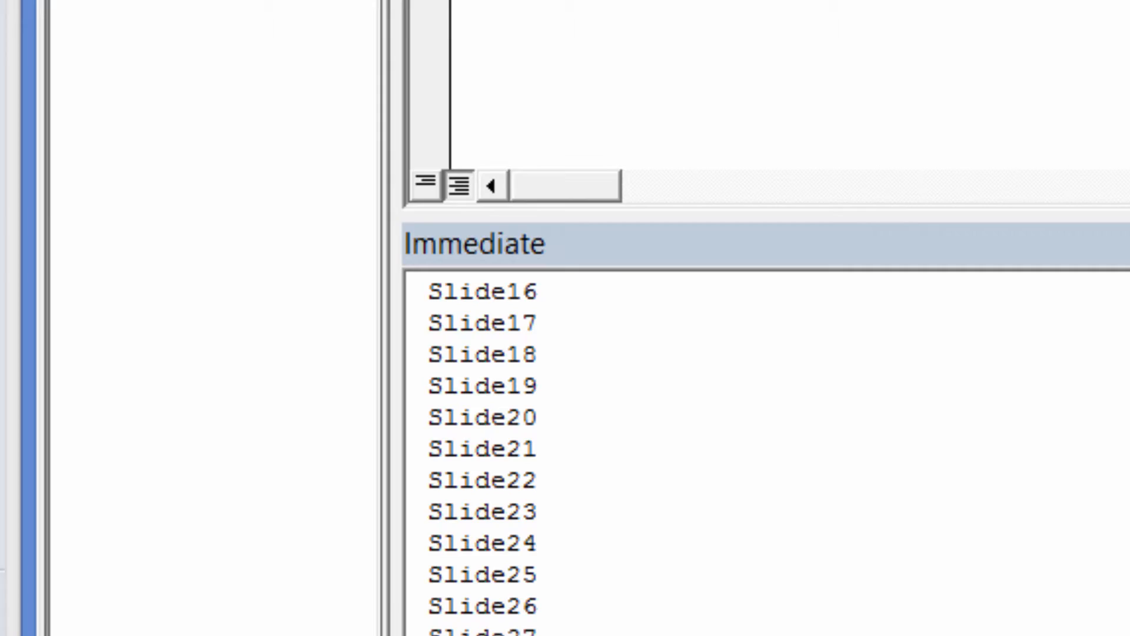
{"action": "type", "text": "ActivePresentation.Slides"}
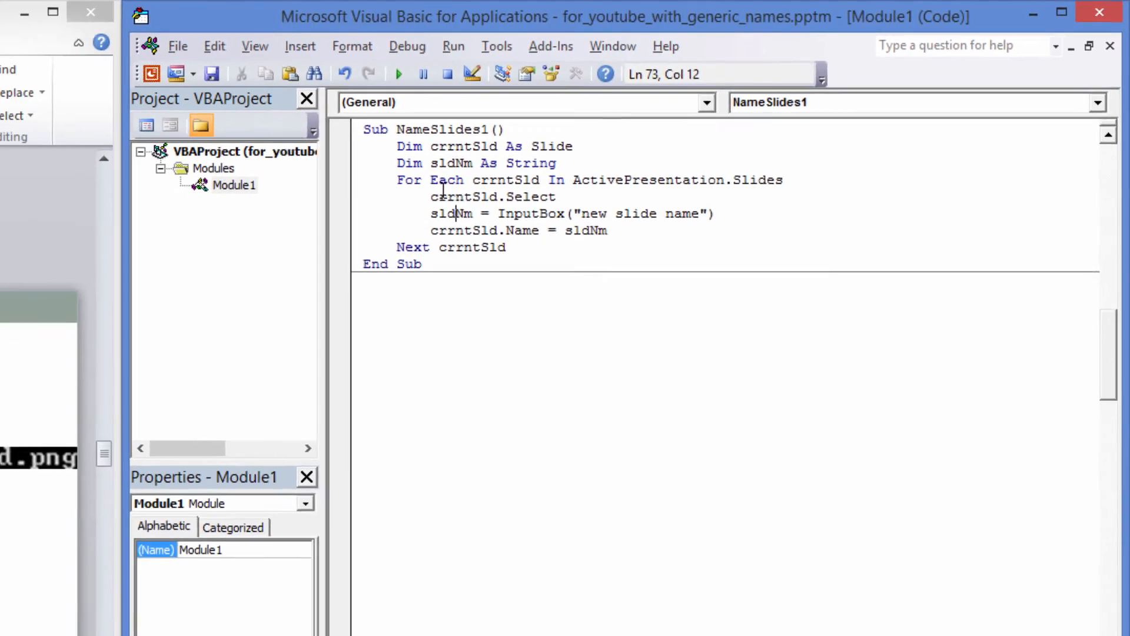
- Run NameSlides1, renaming the Tool Suite slide and the MP3 from Video slide 'video to mp3'
{"action": "left_click", "coordinate": [398, 73]}
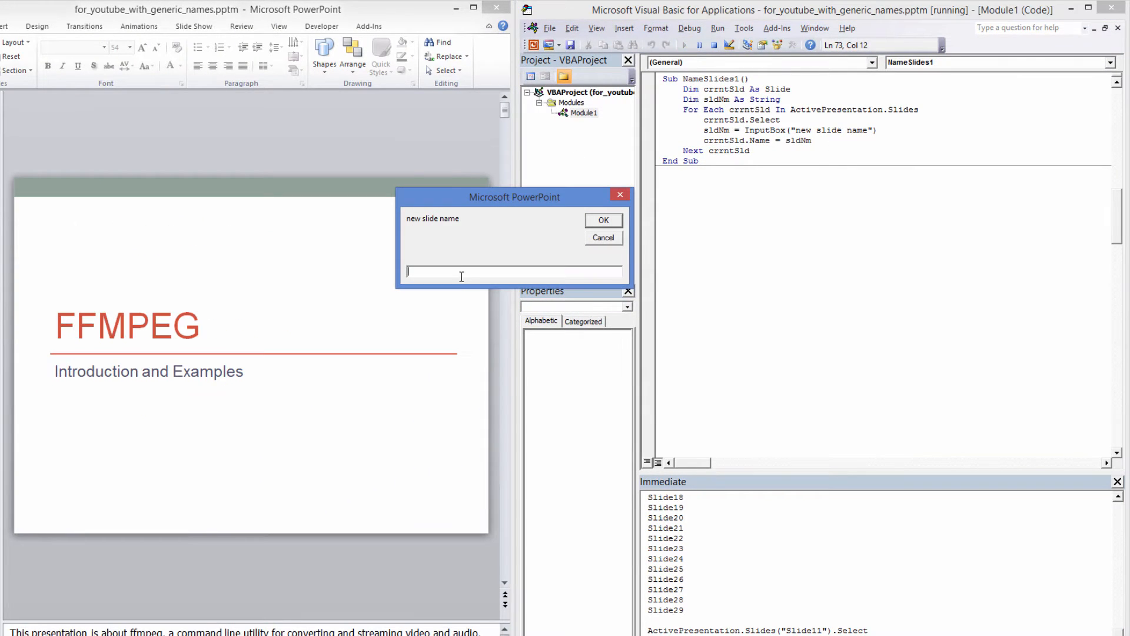
{"action": "type", "text": "title"}
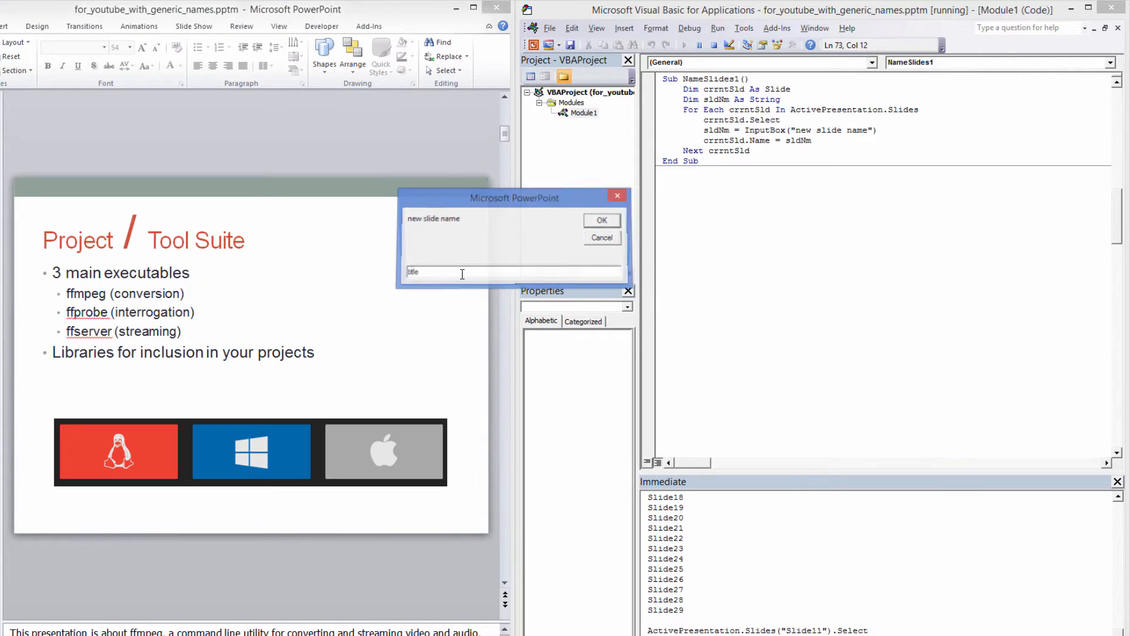
{"action": "type", "text": "ffmp"}
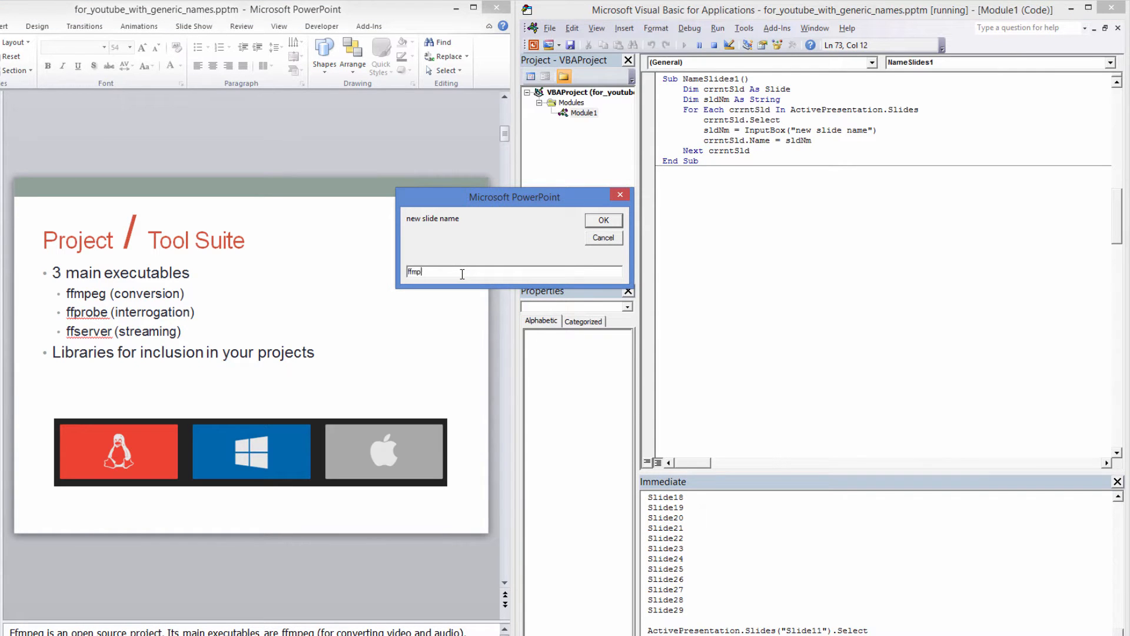
{"action": "left_click", "coordinate": [603, 219]}
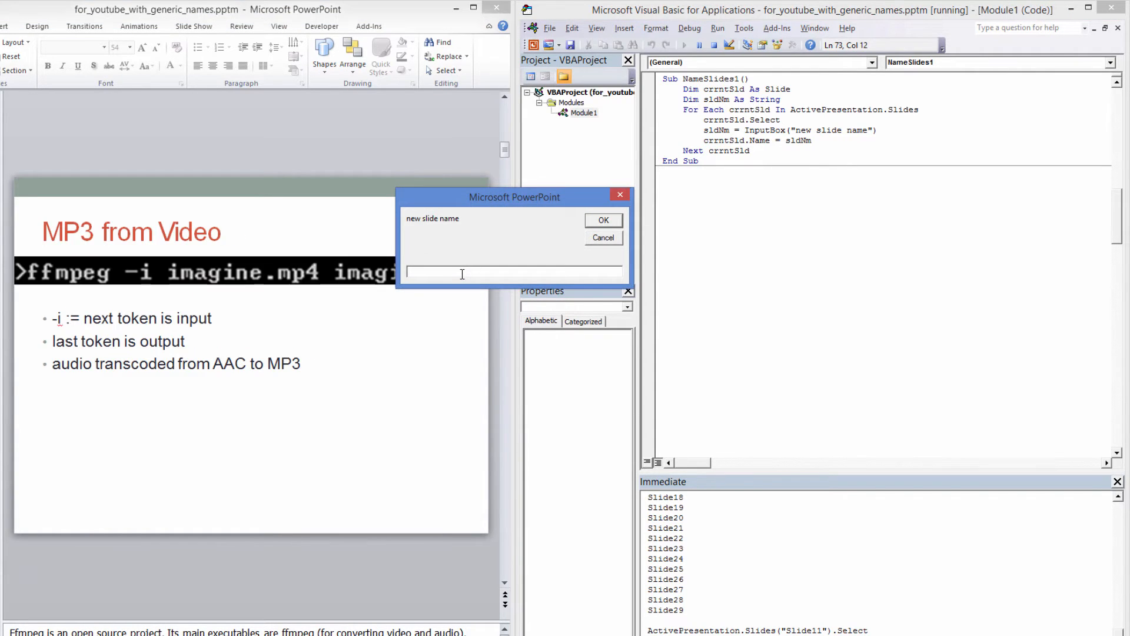
{"action": "type", "text": "video t"}
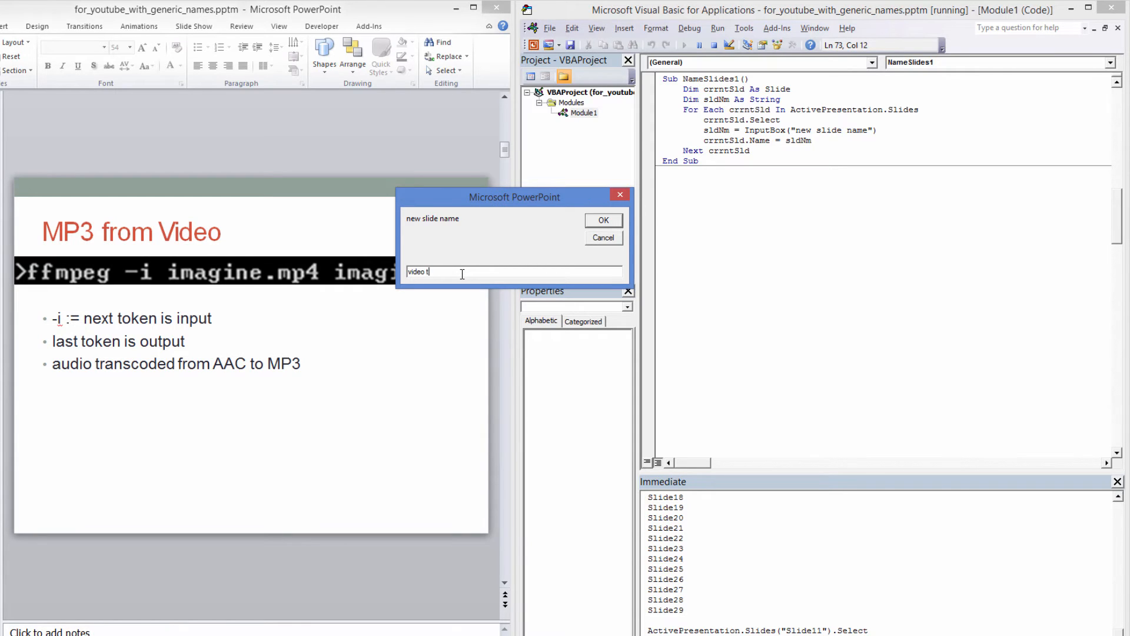
{"action": "type", "text": "o mp3"}
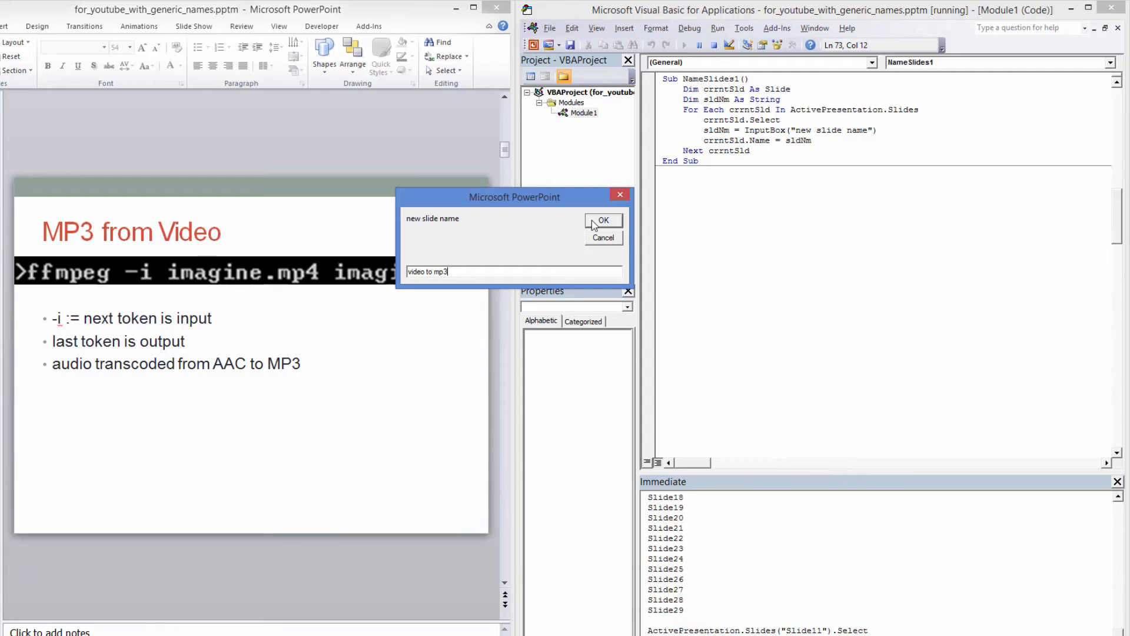
{"action": "left_click", "coordinate": [604, 219]}
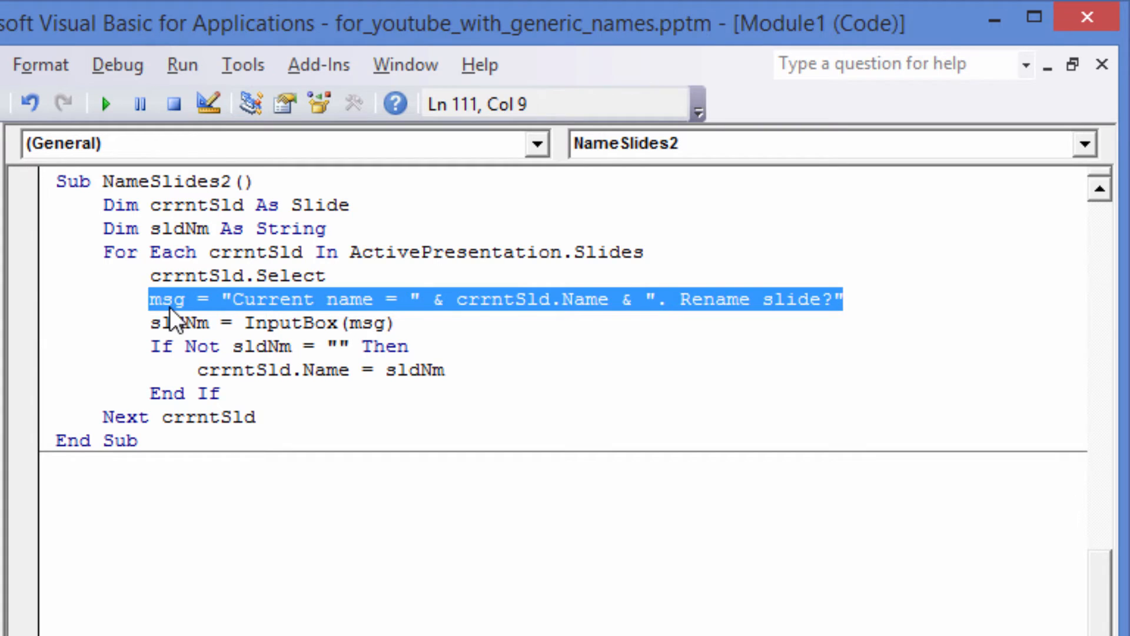
- Highlight the msg variable holding the prompt in NameSlides2
{"action": "double_click", "coordinate": [366, 322]}
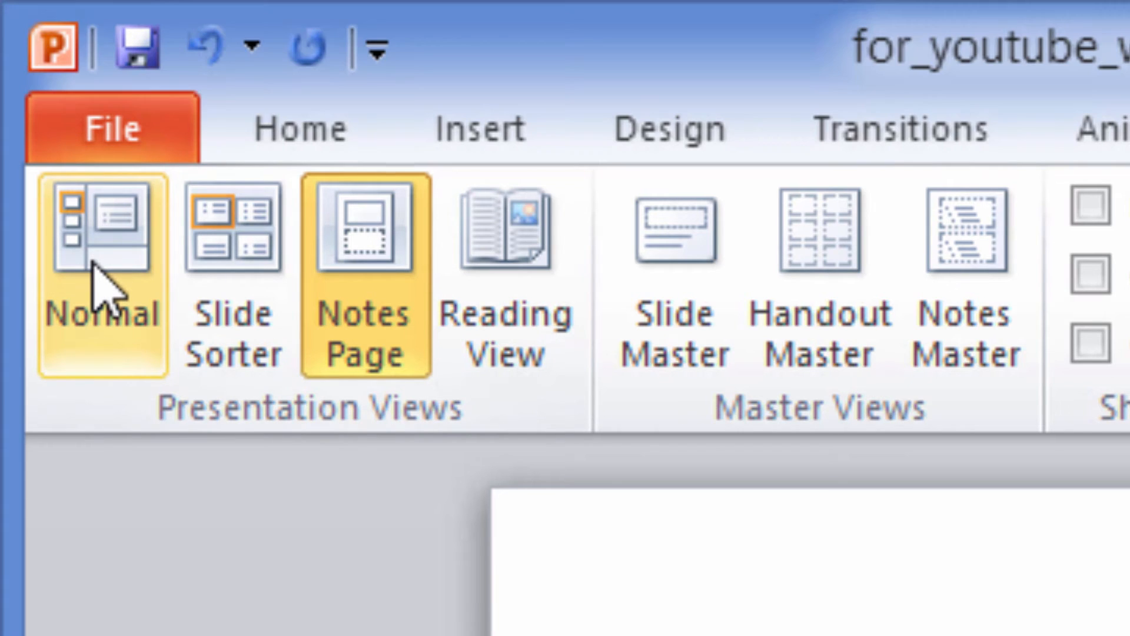
- Switch the PowerPoint presentation from Notes Page back to Normal view
{"action": "left_click", "coordinate": [103, 260]}
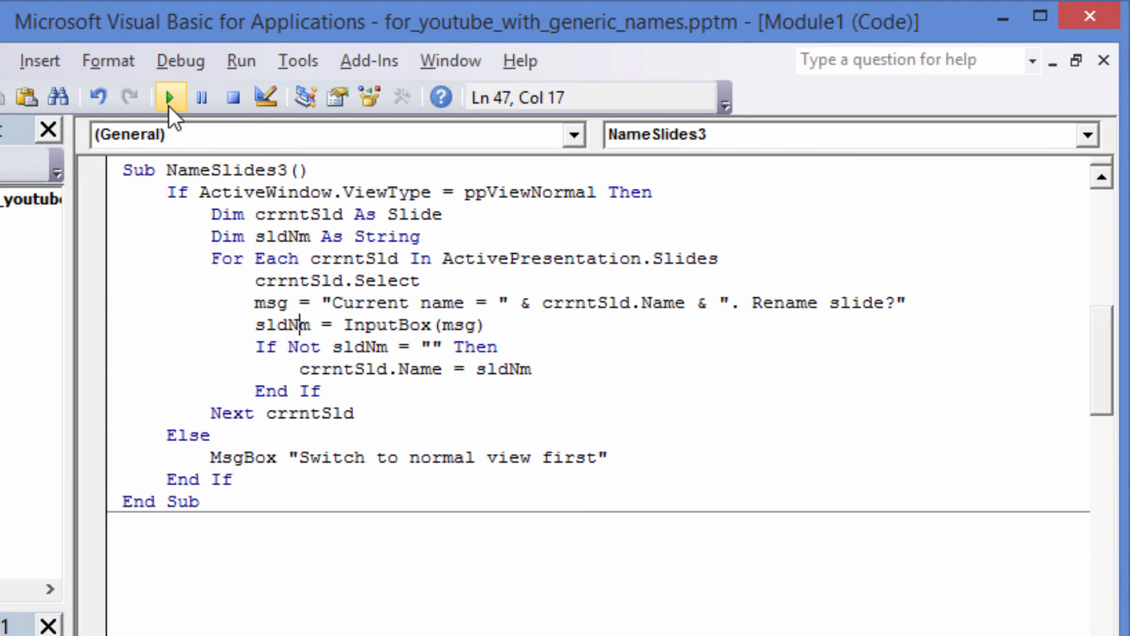
- Run NameSlides3, then highlight NameSlides4's InputBox line, duplicate-check loop and keep-name warning
{"action": "left_click", "coordinate": [171, 96]}
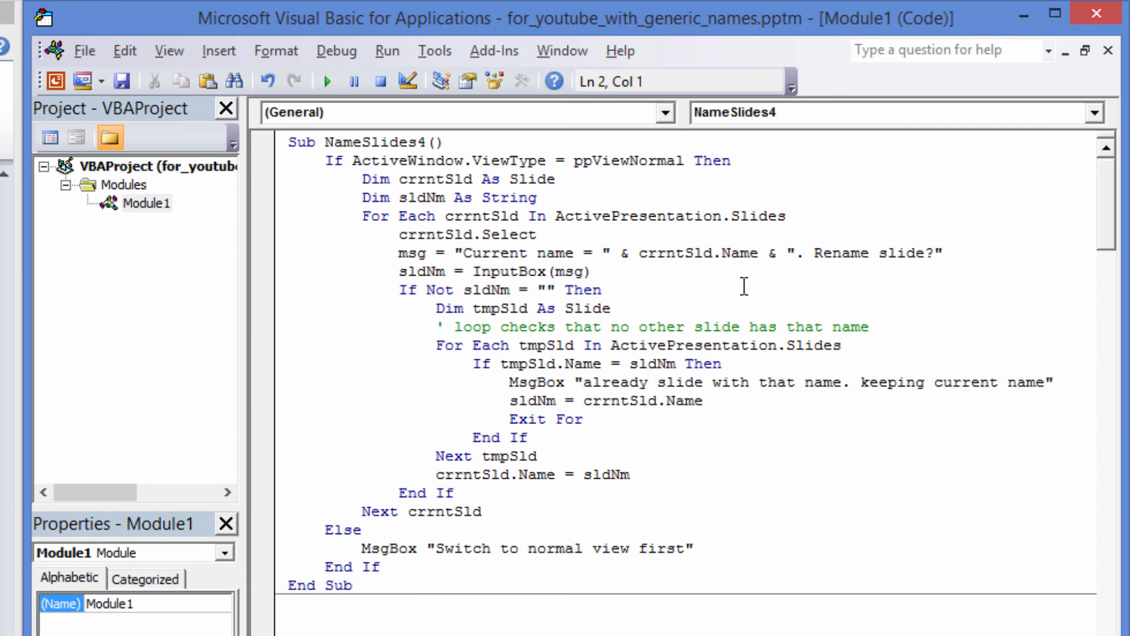
{"action": "mouse_move", "coordinate": [616, 288]}
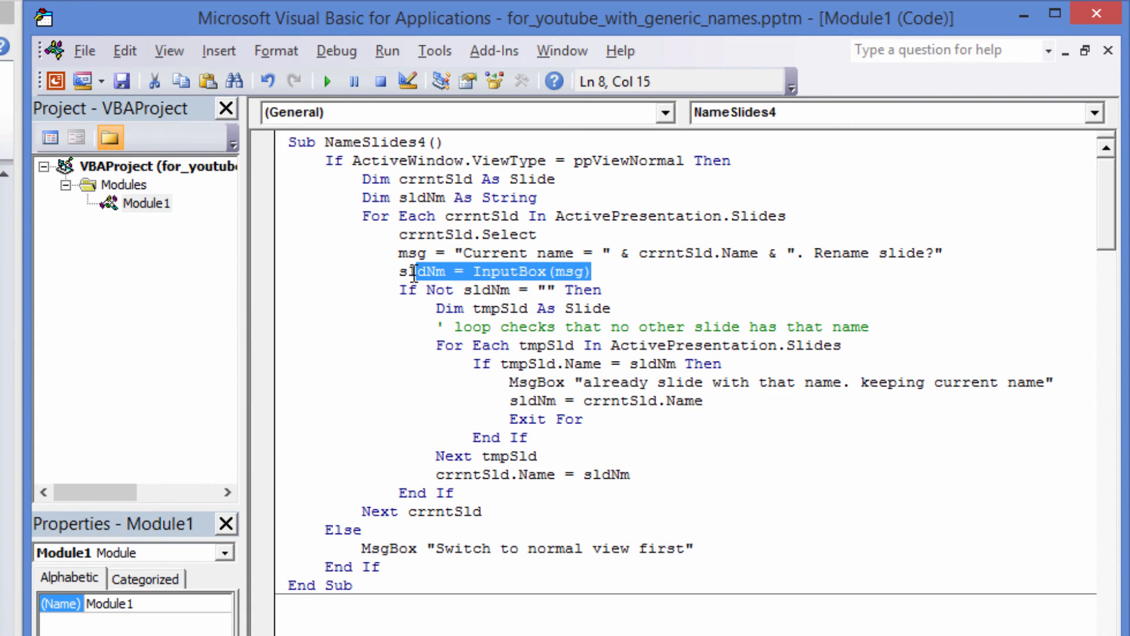
{"action": "left_click", "coordinate": [401, 271]}
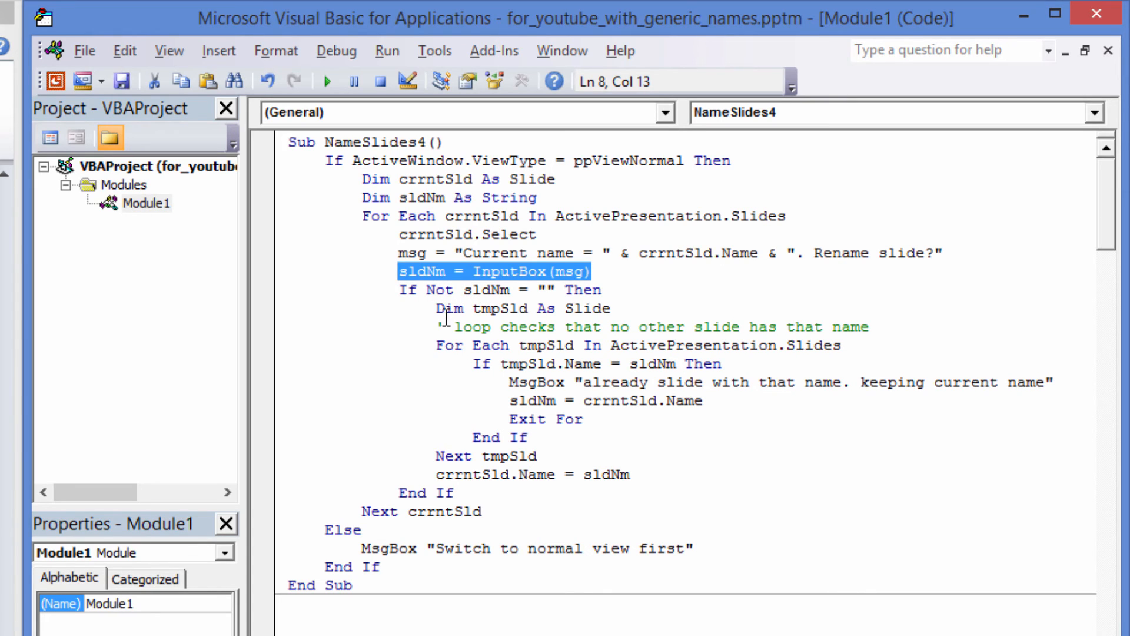
{"action": "mouse_move", "coordinate": [487, 332]}
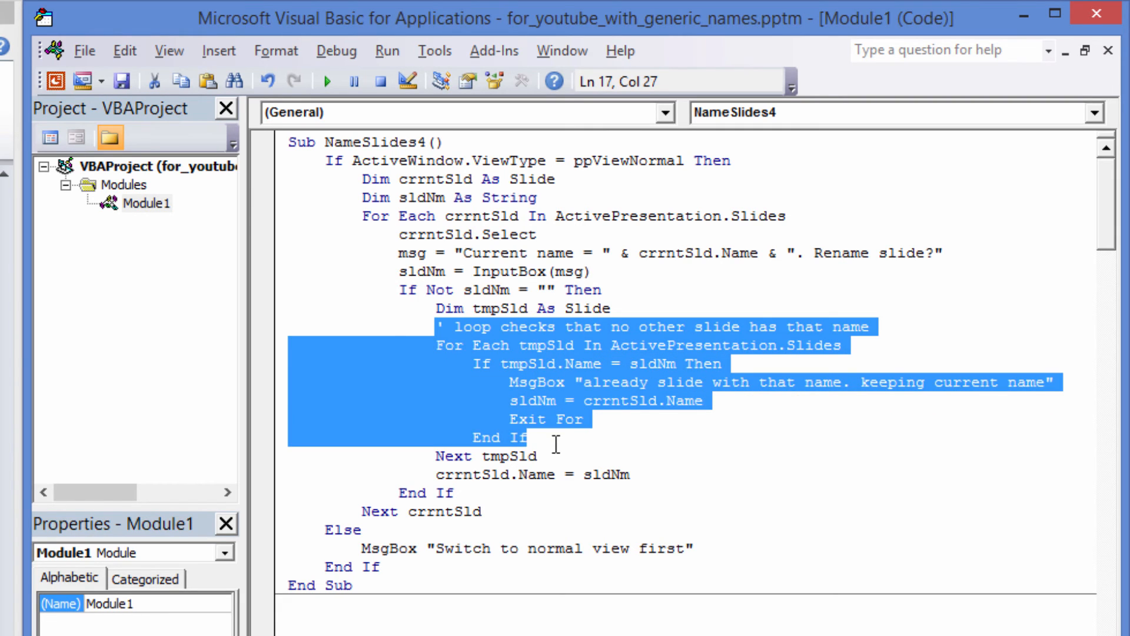
{"action": "left_click", "coordinate": [620, 455]}
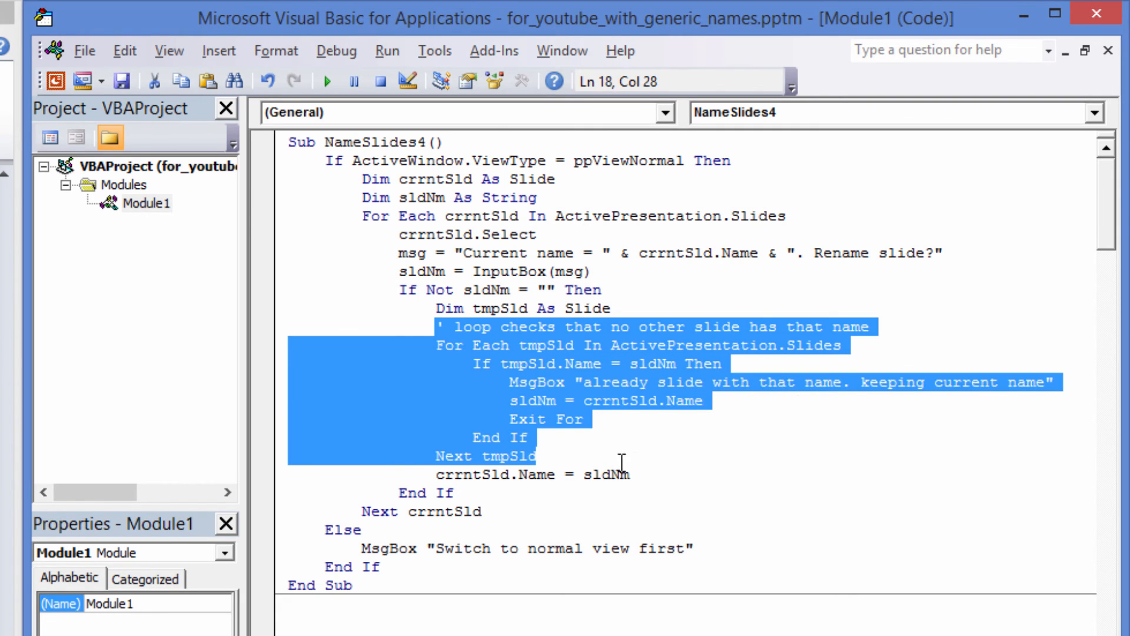
{"action": "left_click", "coordinate": [716, 461]}
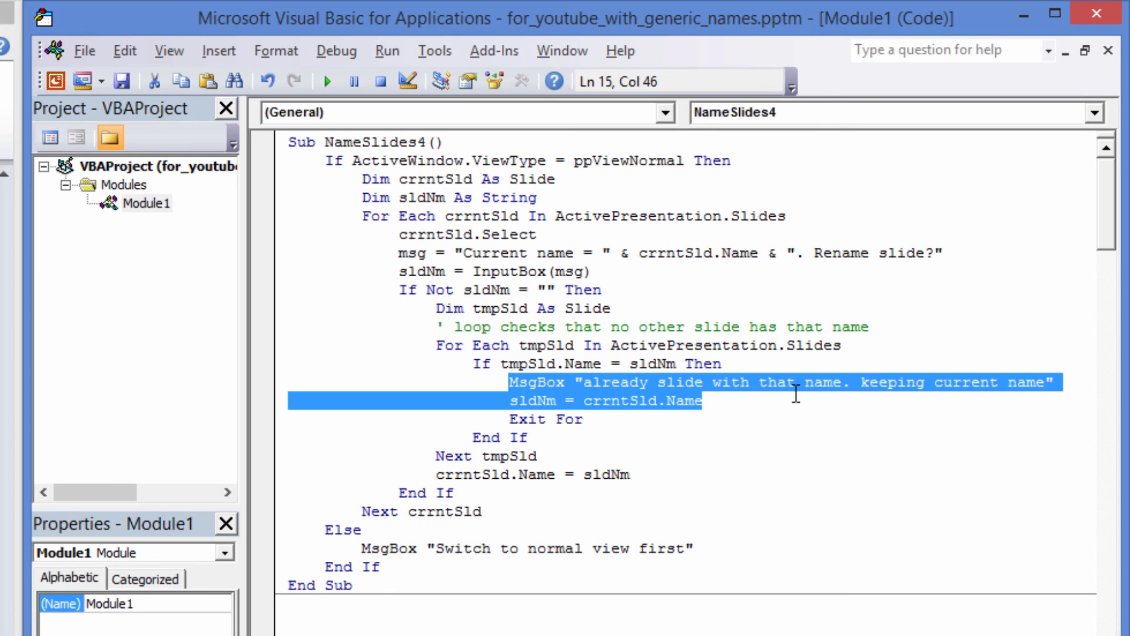
{"action": "left_click", "coordinate": [1053, 382]}
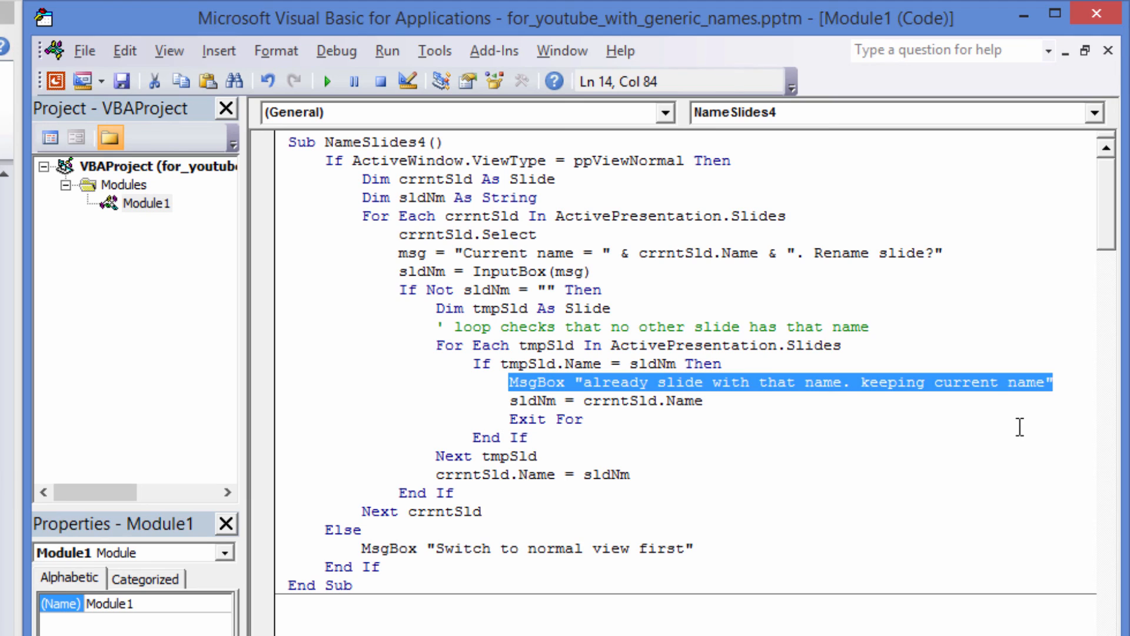
{"action": "mouse_move", "coordinate": [1006, 430]}
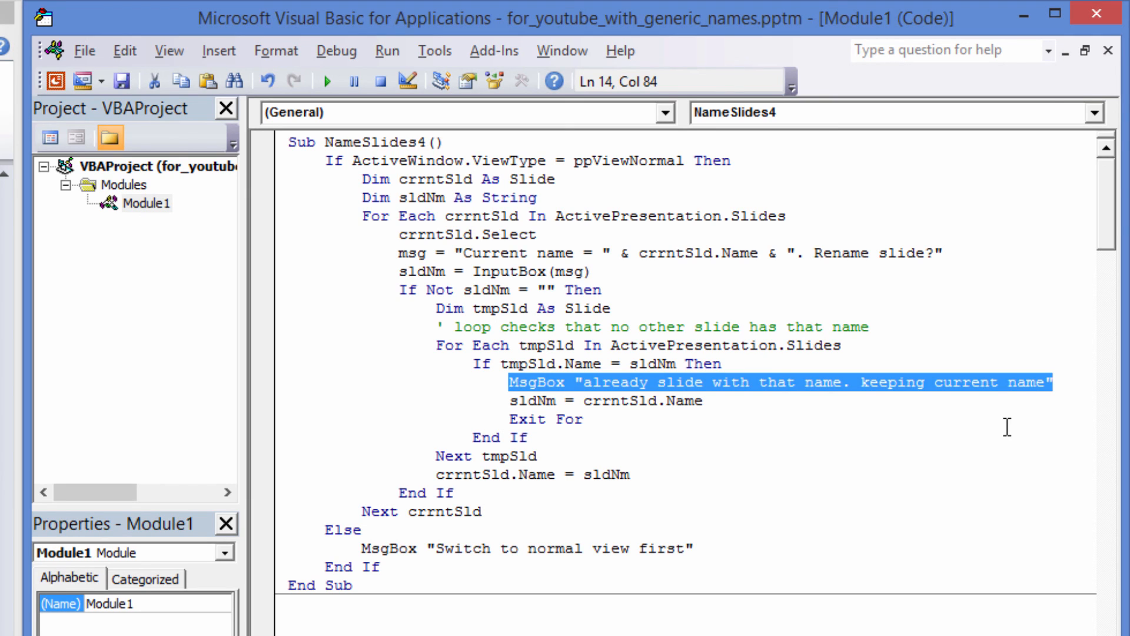